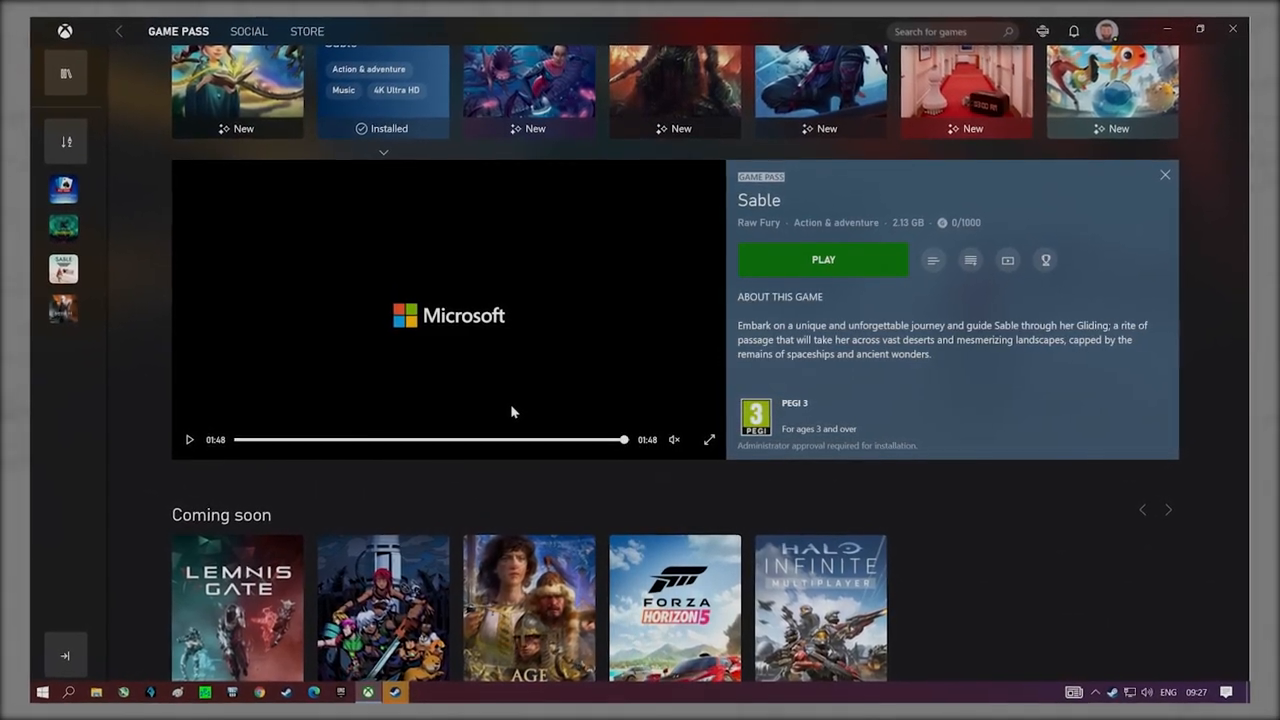
- Launch Sable with the green PLAY button on its Game Pass panel
left_click(822, 259)
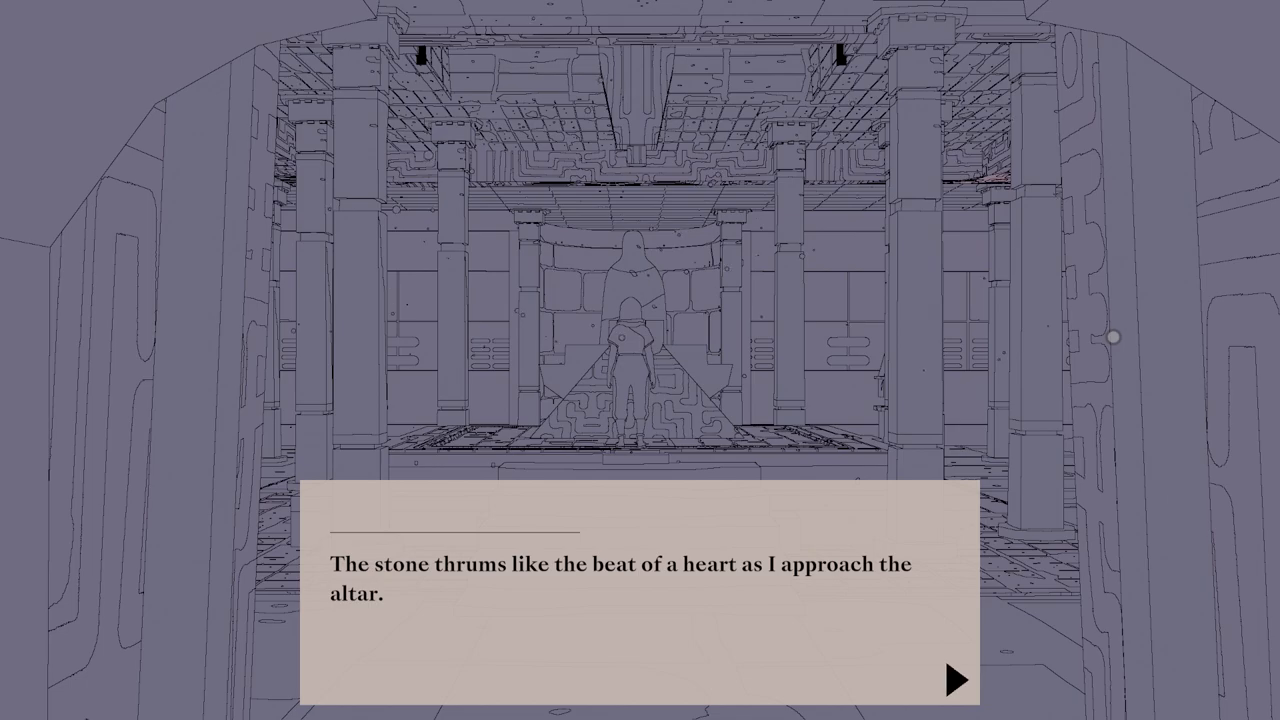
- Advance the altar narration using the dialogue box arrow
left_click(957, 678)
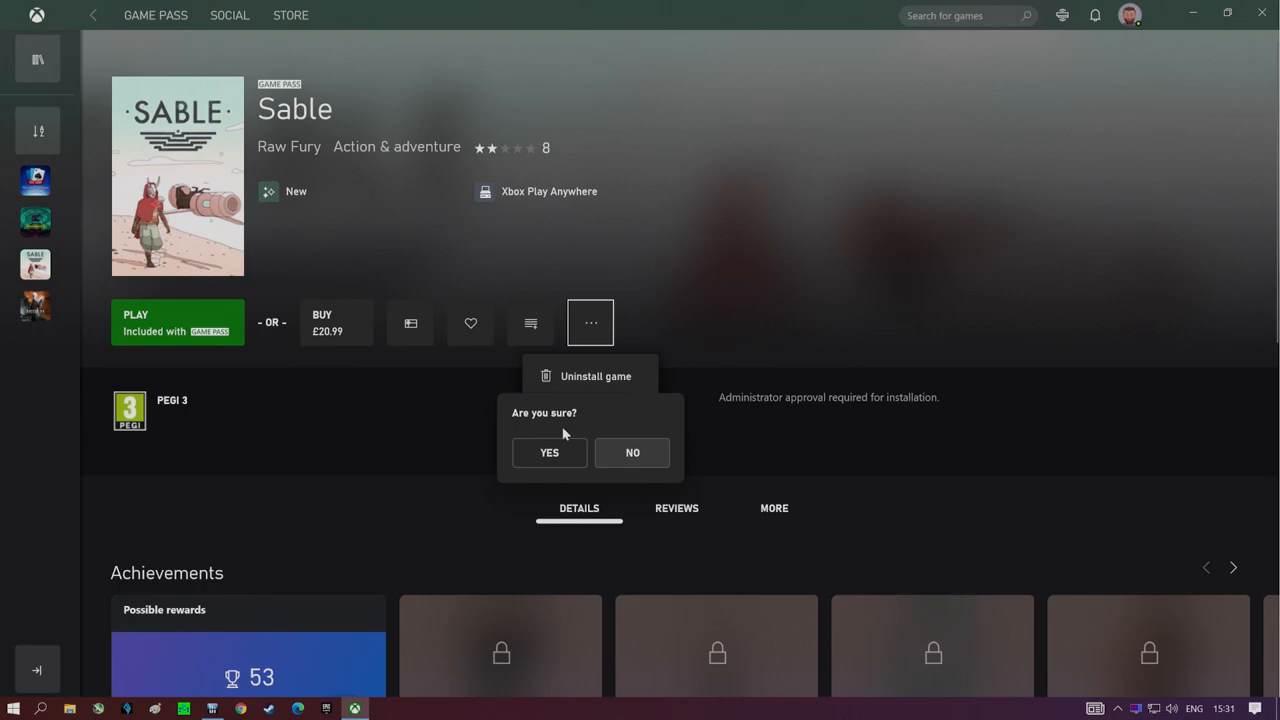
- Confirm uninstalling Sable by answering YES to the prompt
left_click(549, 452)
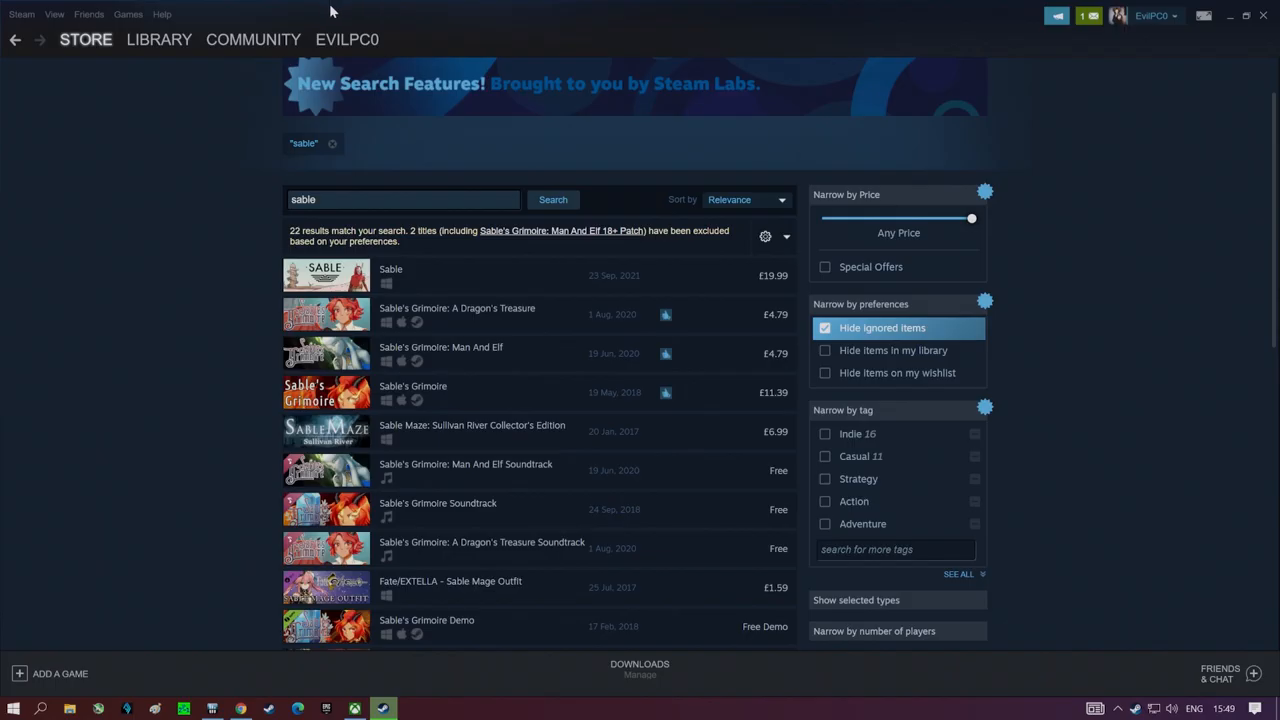
- Open Sable's Steam store page from the 'sable' search results
left_click(391, 269)
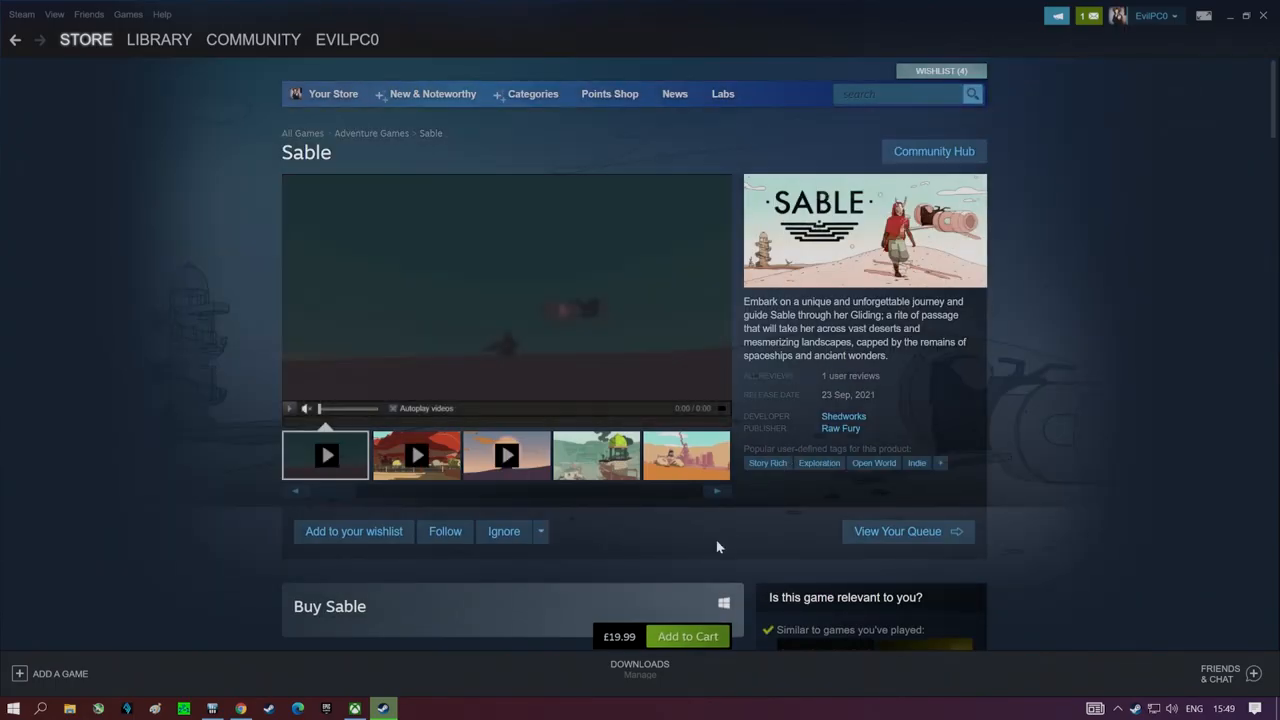
left_click(687, 636)
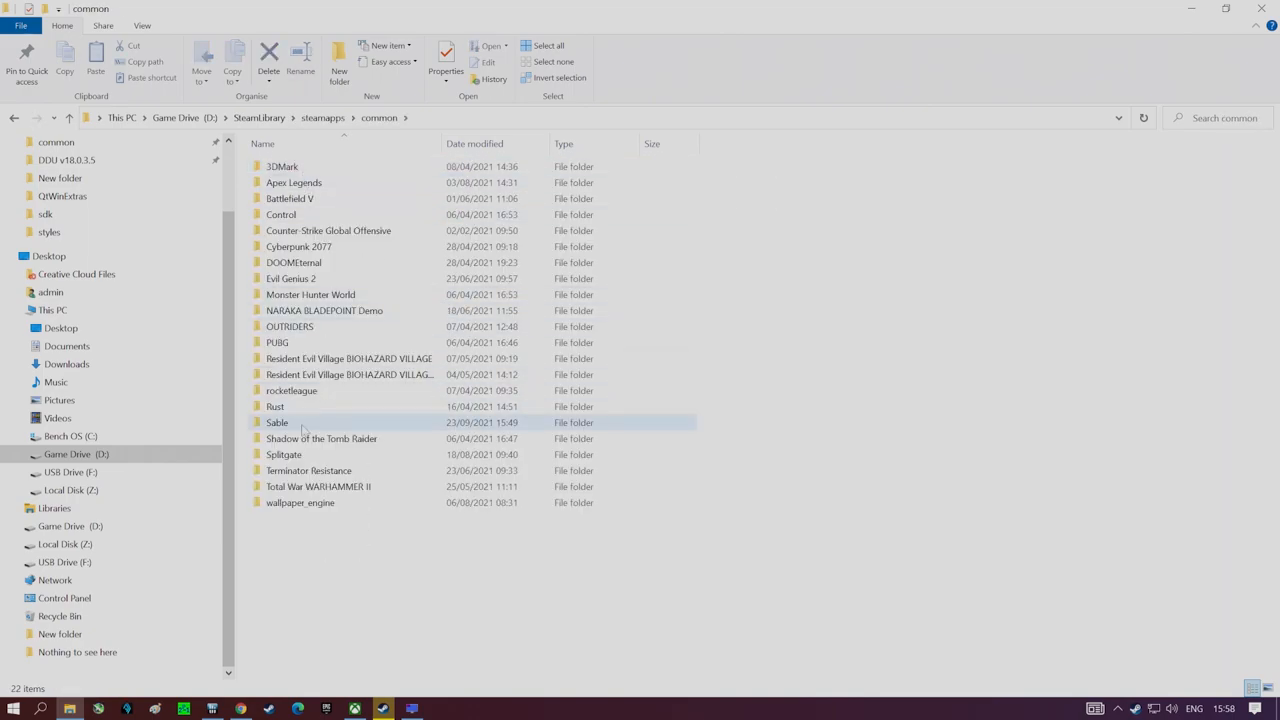
- Open the Sable folder in D:\SteamLibrary\steamapps\common
double_click(277, 422)
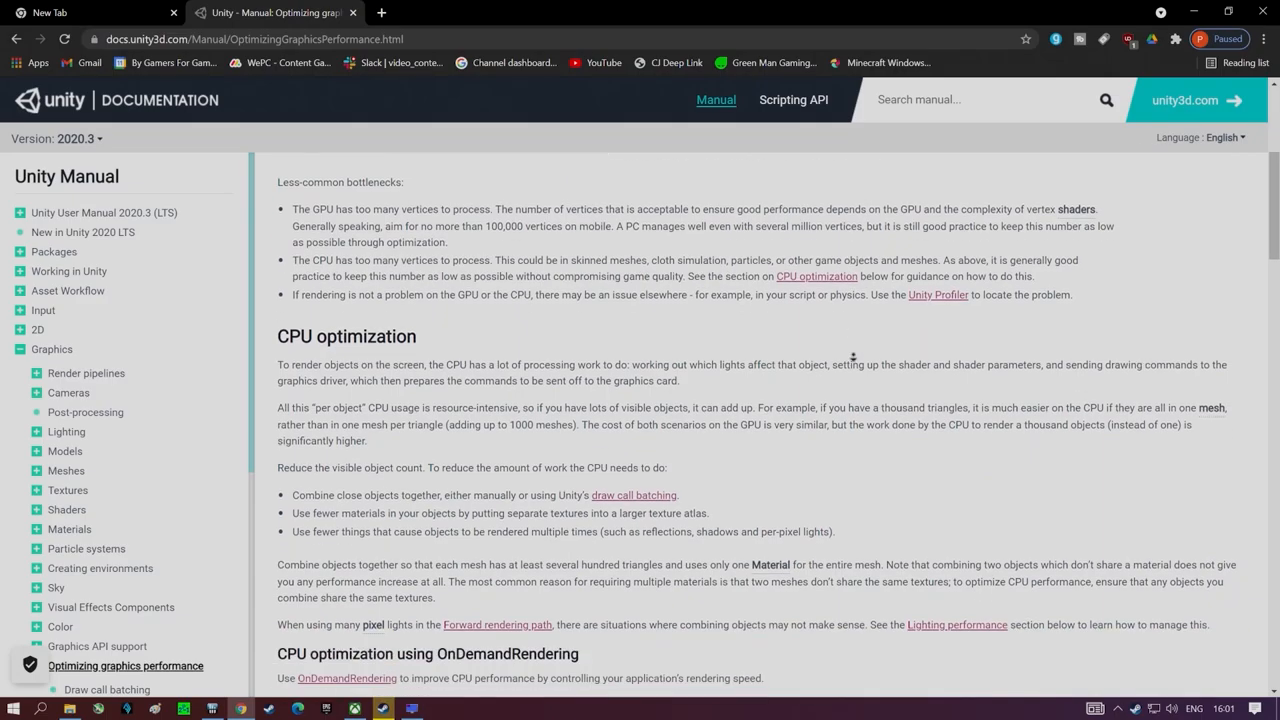
- Scroll the Unity graphics performance manual down to the OnDemandRendering section
scroll("down", 3)
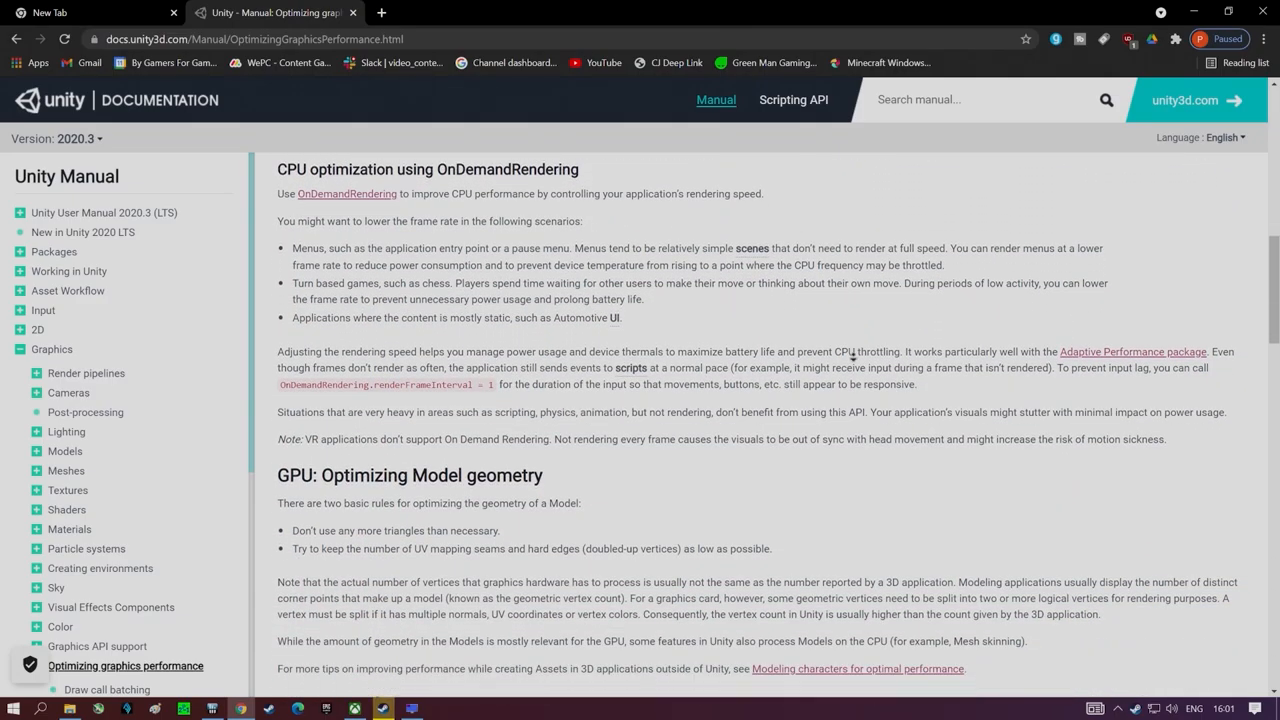
scroll("down", 3)
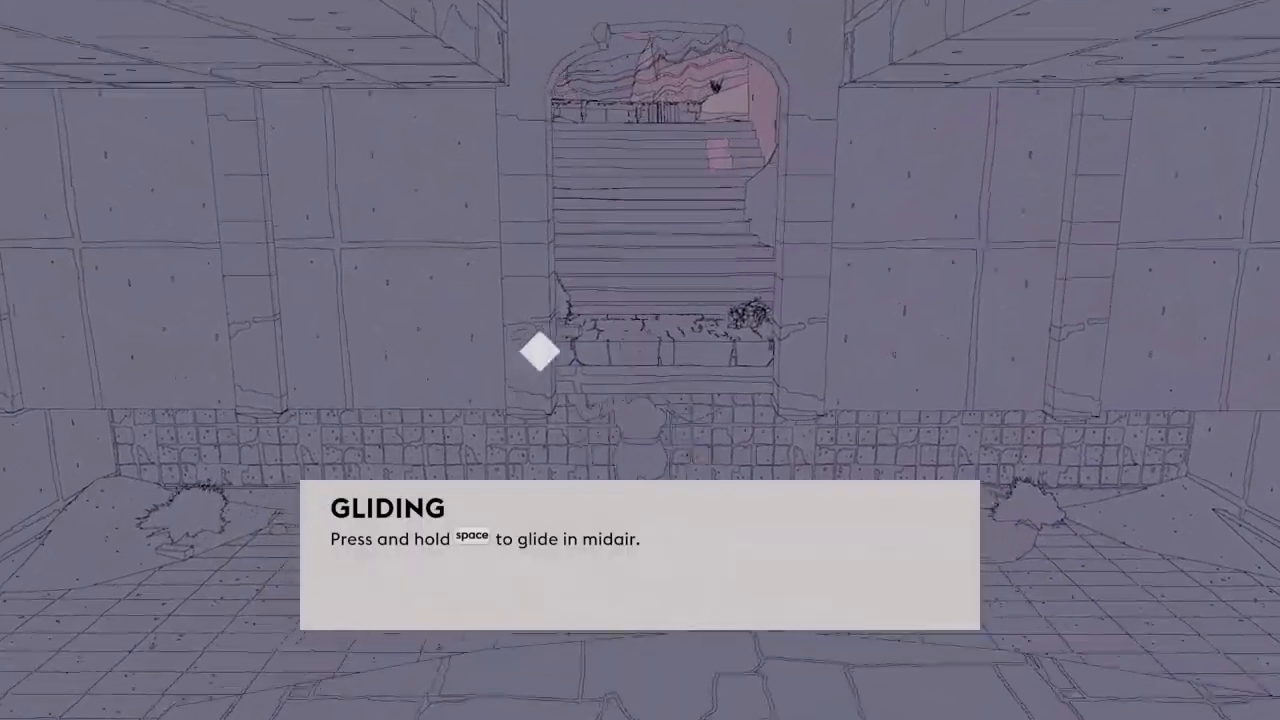
- Jump onto and climb the tiled wall below the gliding tutorial archway
key("space")
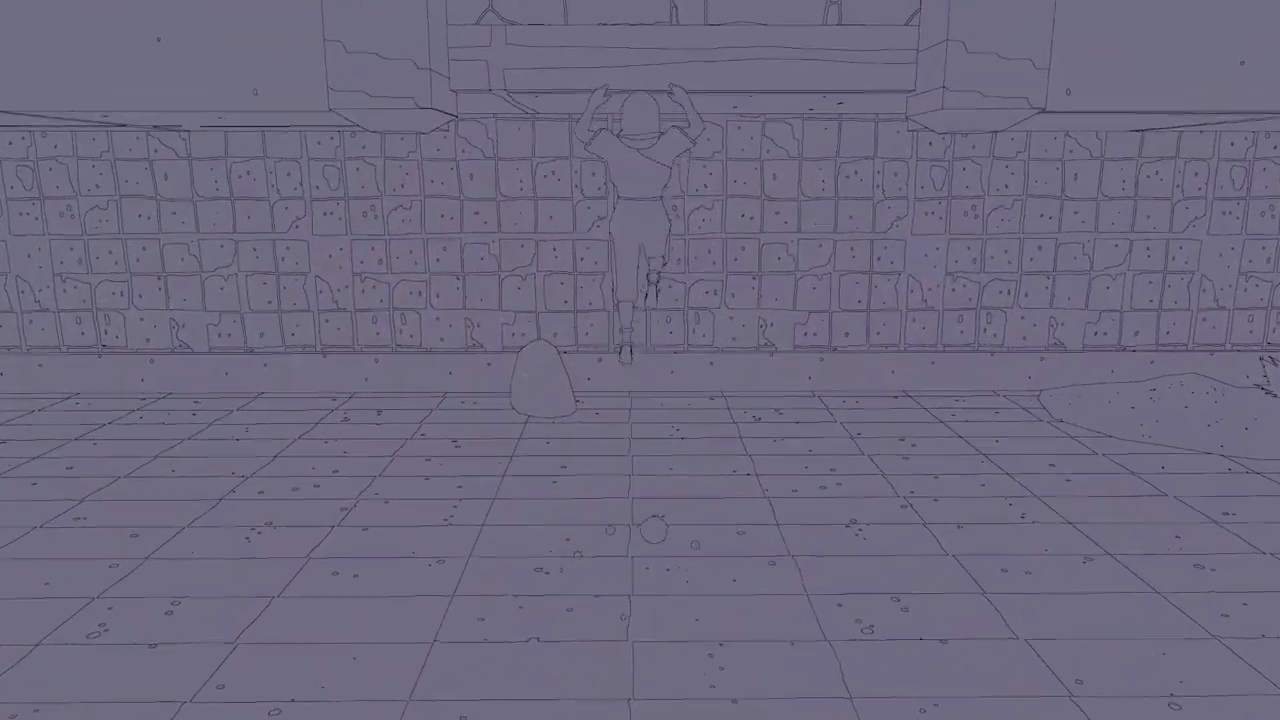